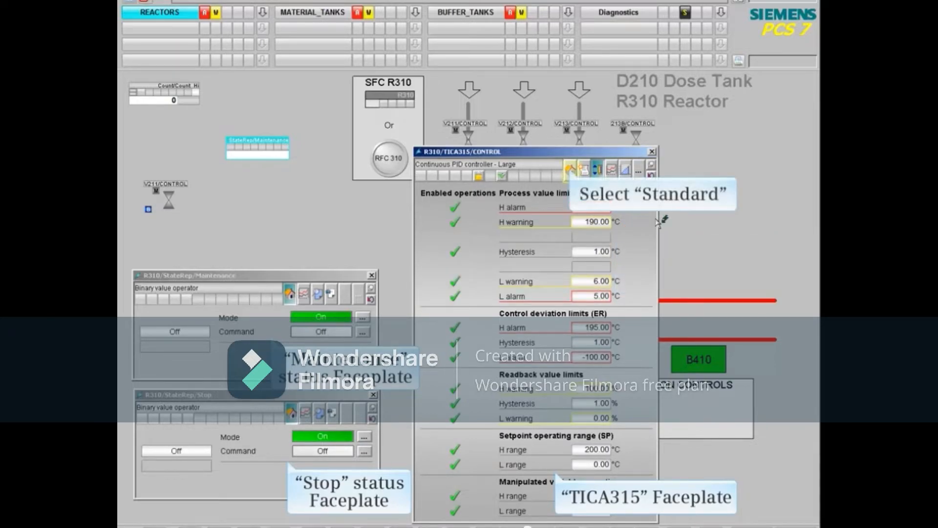
# - Switch the TICA315 faceplate from the limits view to its standard view
pyautogui.click(568, 169)
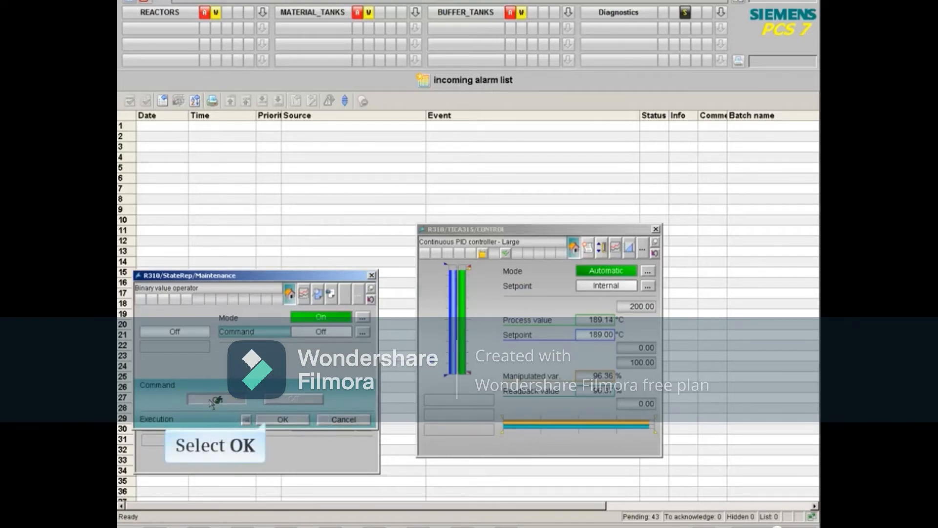
# - Confirm the R310 StateRep maintenance state command with OK
pyautogui.click(282, 419)
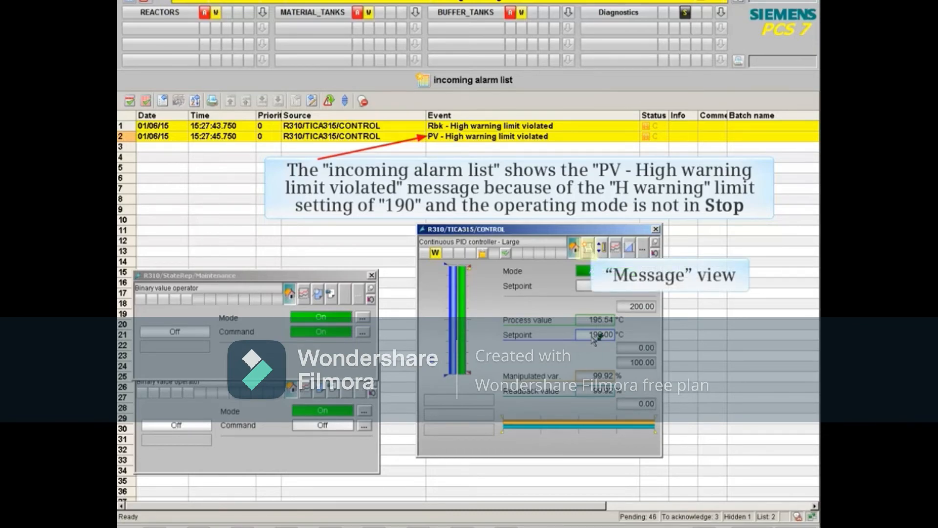